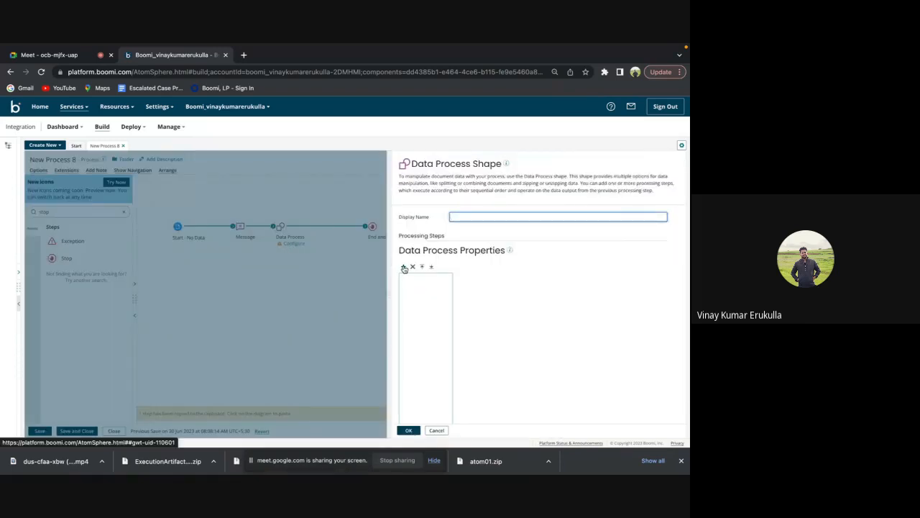
Add a processing step to the Data Process shape and set it to Zip.
left_click(402, 266)
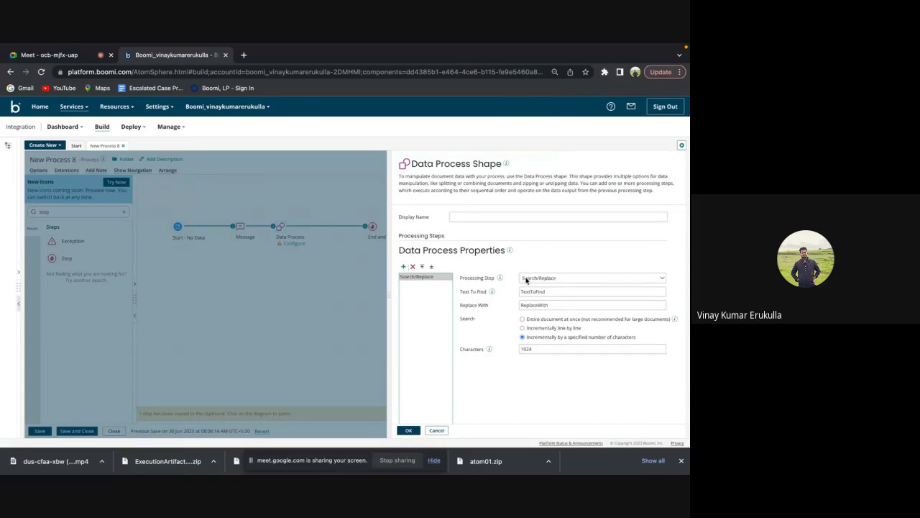
left_click(592, 278)
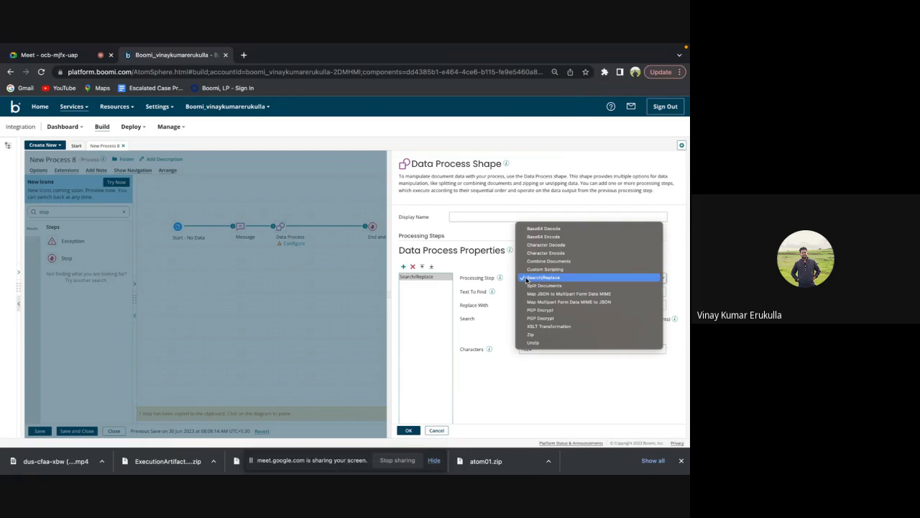
left_click(531, 333)
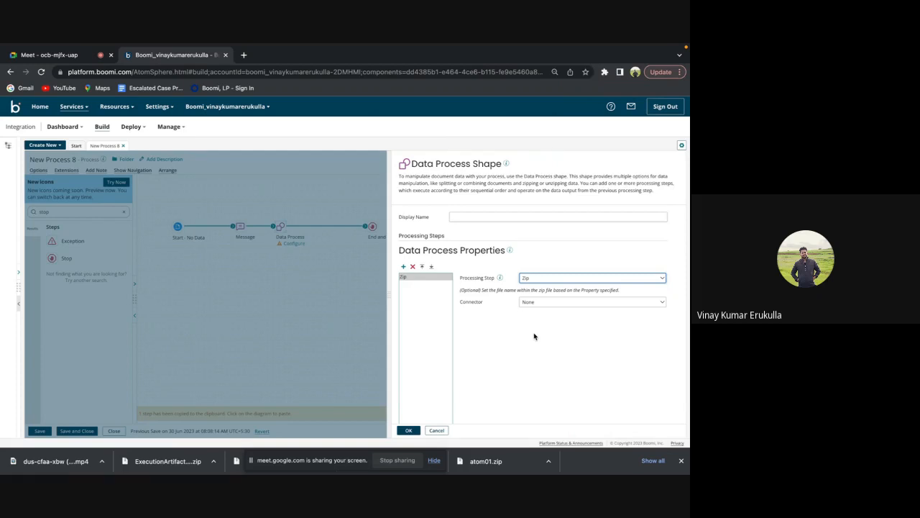
mouse_move(538, 313)
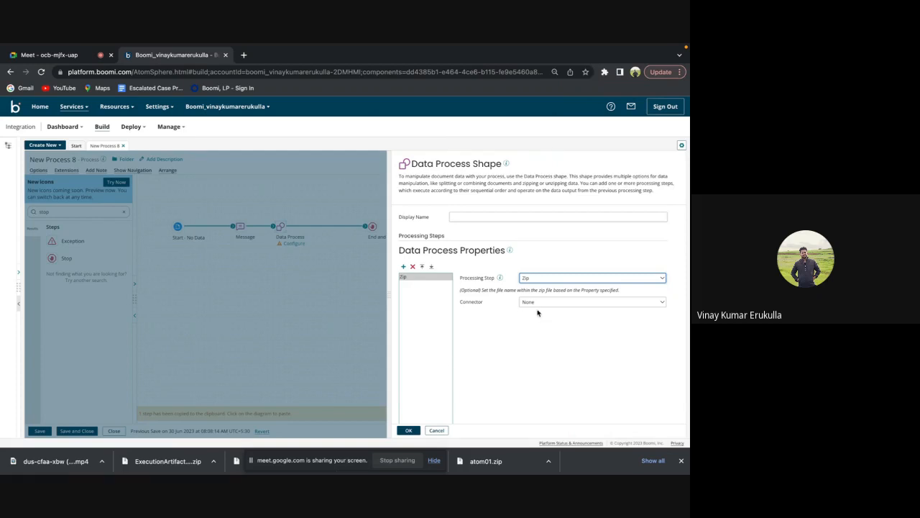
mouse_move(540, 308)
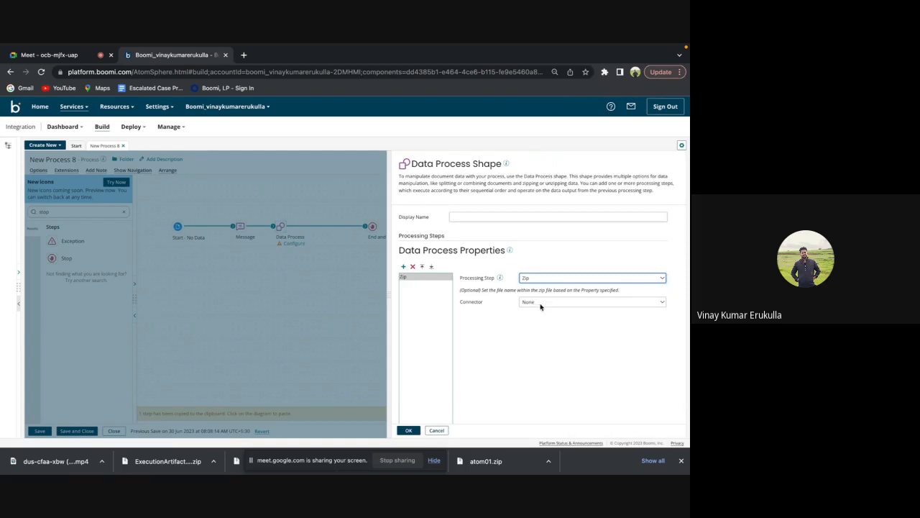
Base the Zip step on the Mail connector with the Body property and confirm the shape.
left_click(589, 302)
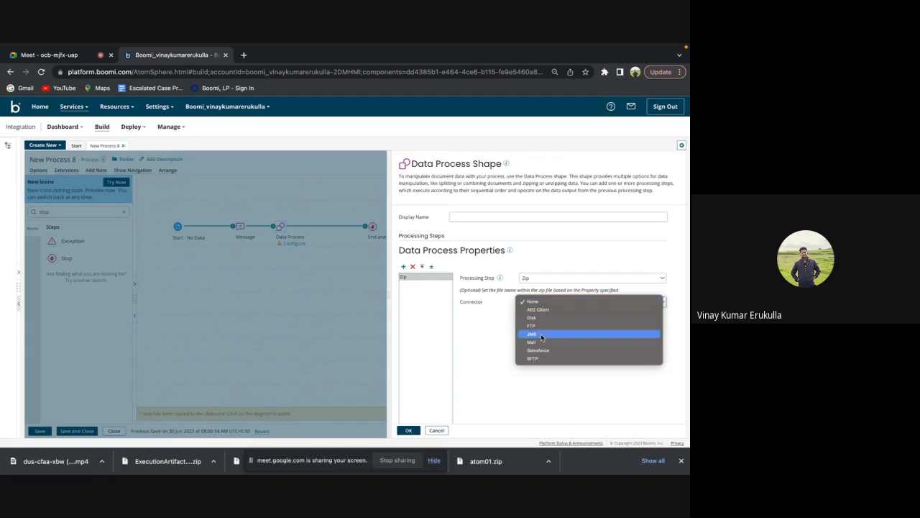
left_click(532, 342)
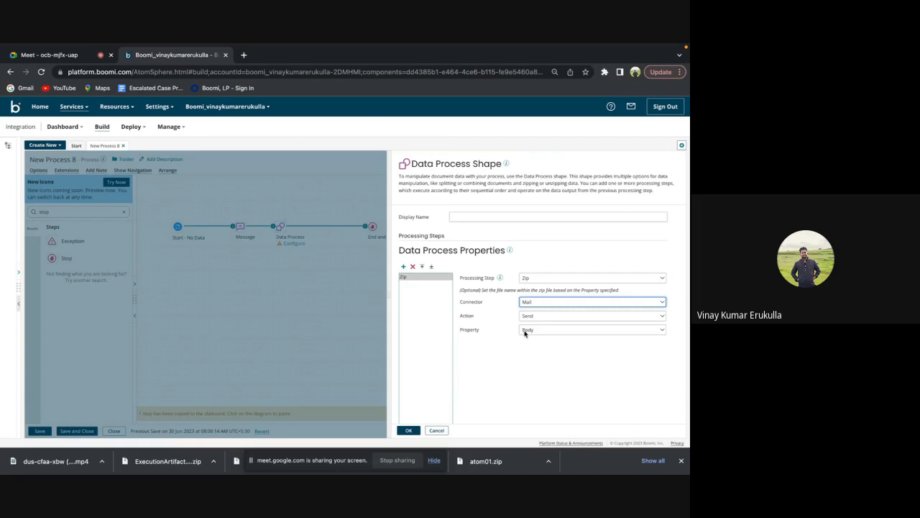
mouse_move(506, 333)
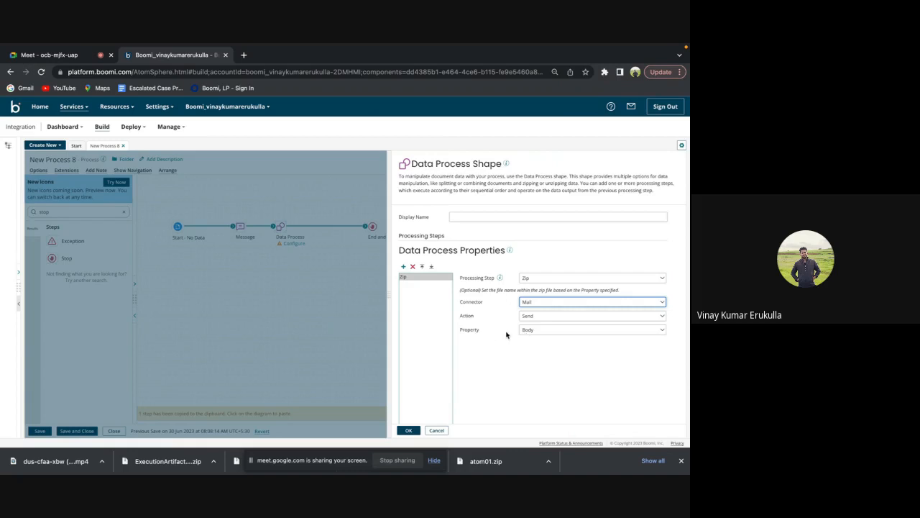
mouse_move(538, 333)
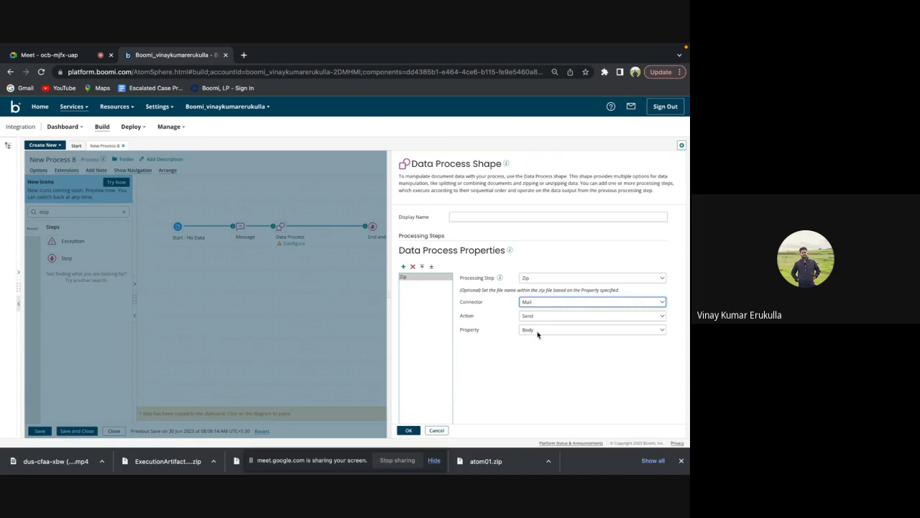
left_click(591, 329)
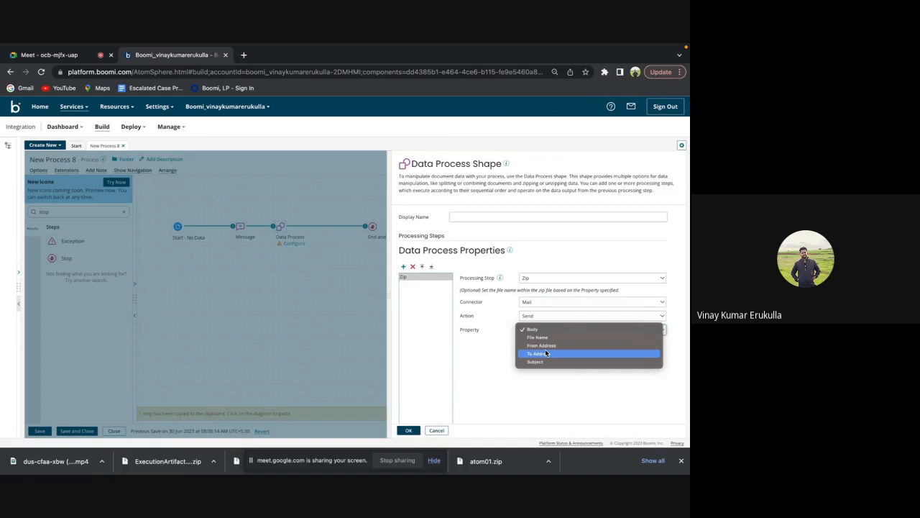
left_click(532, 330)
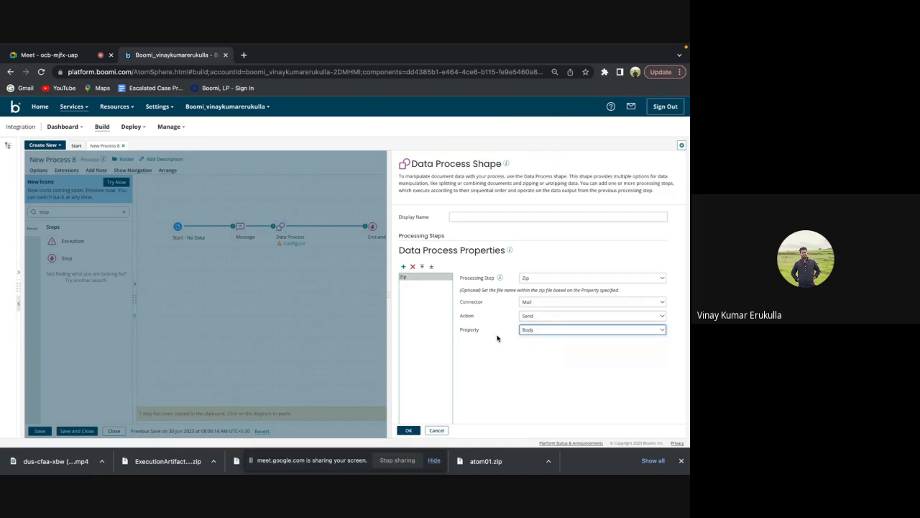
mouse_move(460, 374)
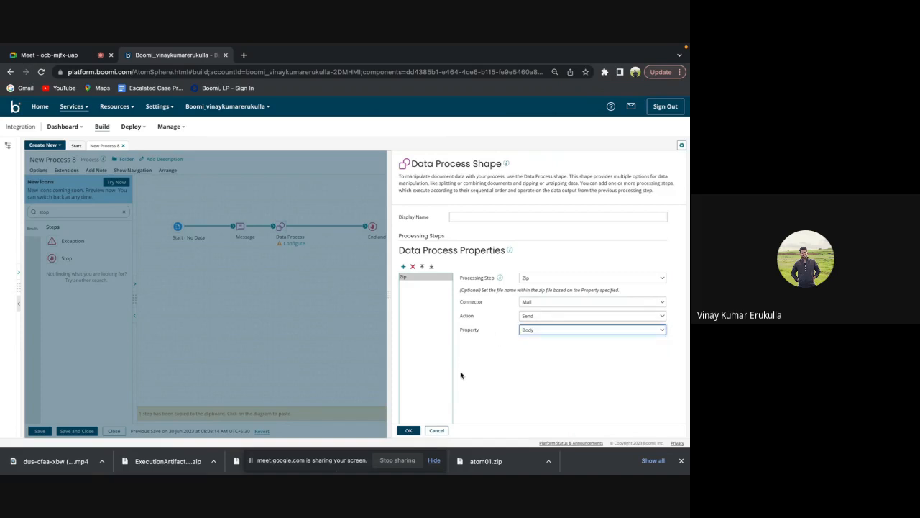
left_click(409, 430)
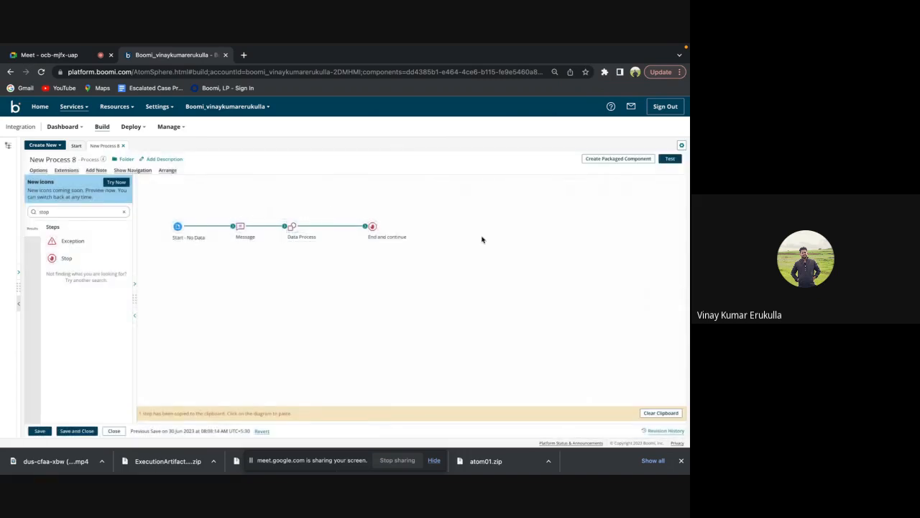
Save New Process 8 and launch a test execution of it.
left_click(670, 158)
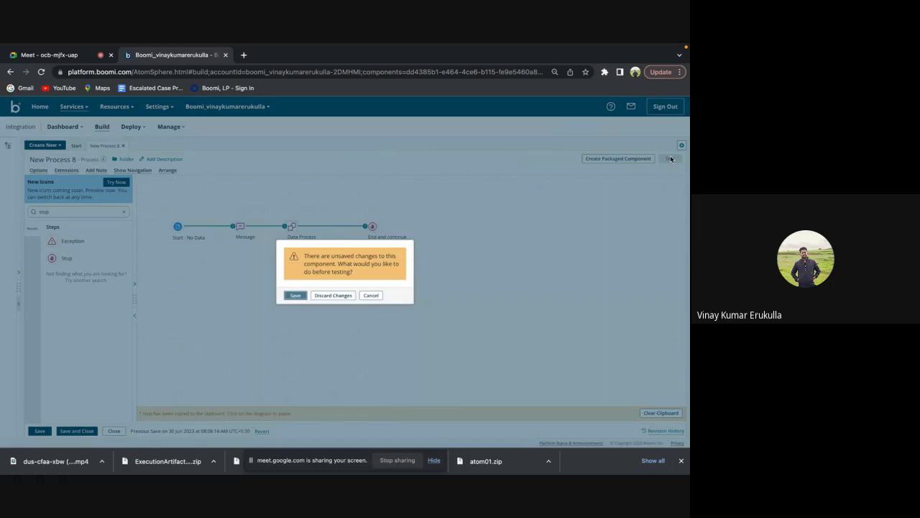
left_click(295, 294)
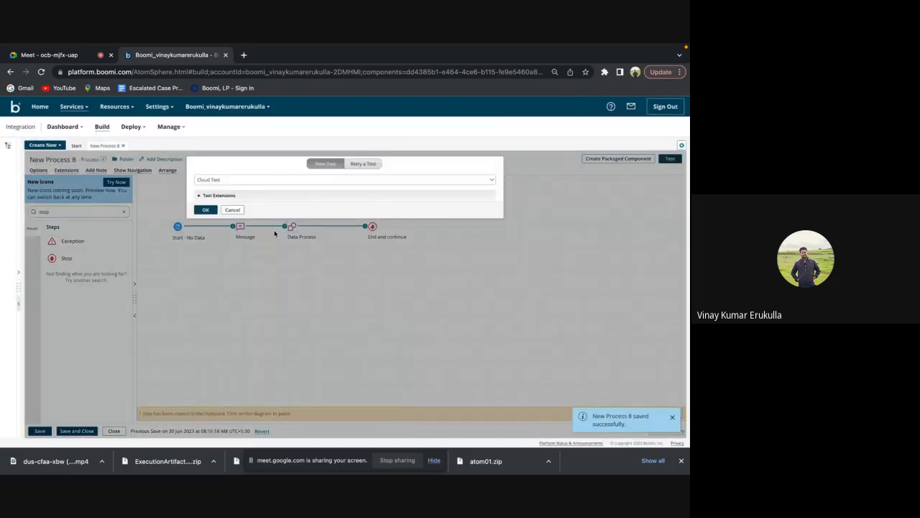
left_click(205, 210)
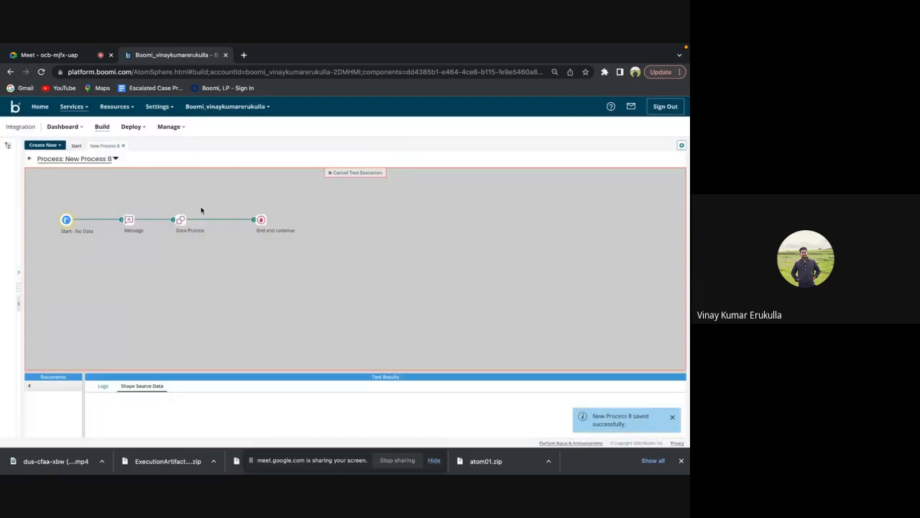
mouse_move(220, 217)
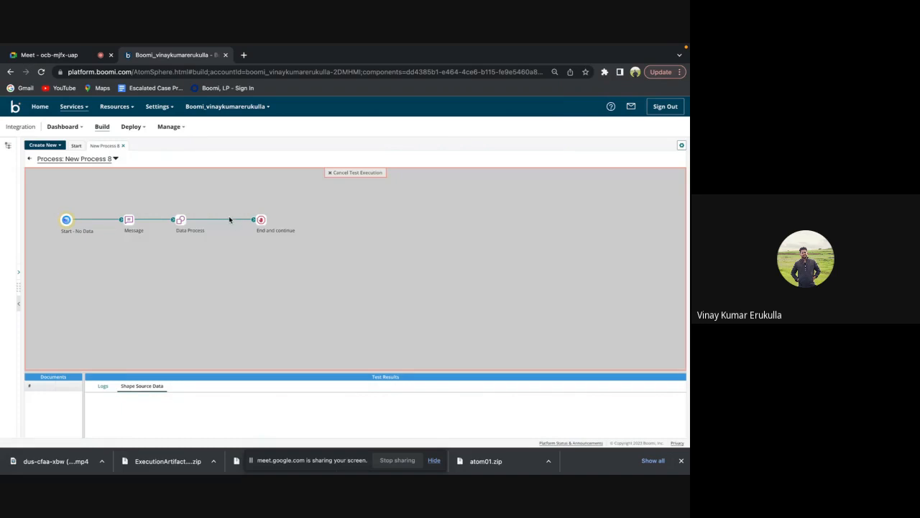
mouse_move(241, 229)
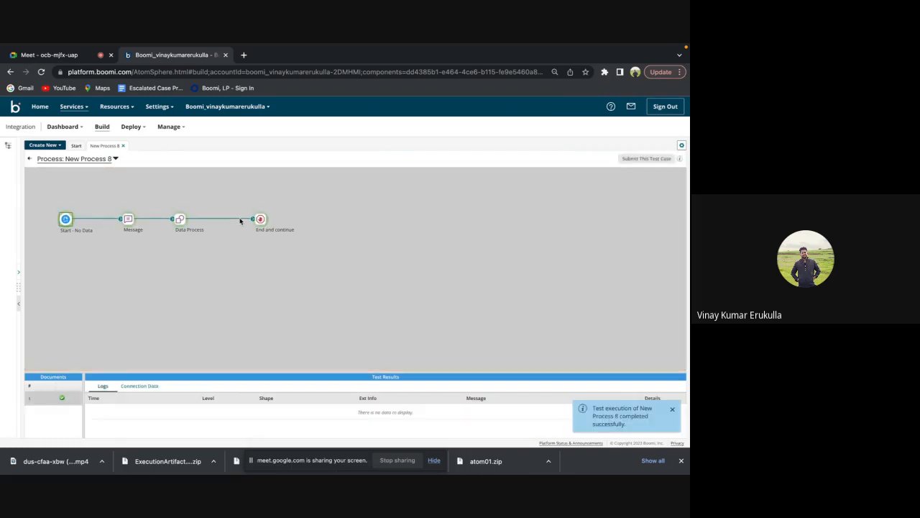
View the original message document entering the Data Process shape in the test results.
left_click(180, 219)
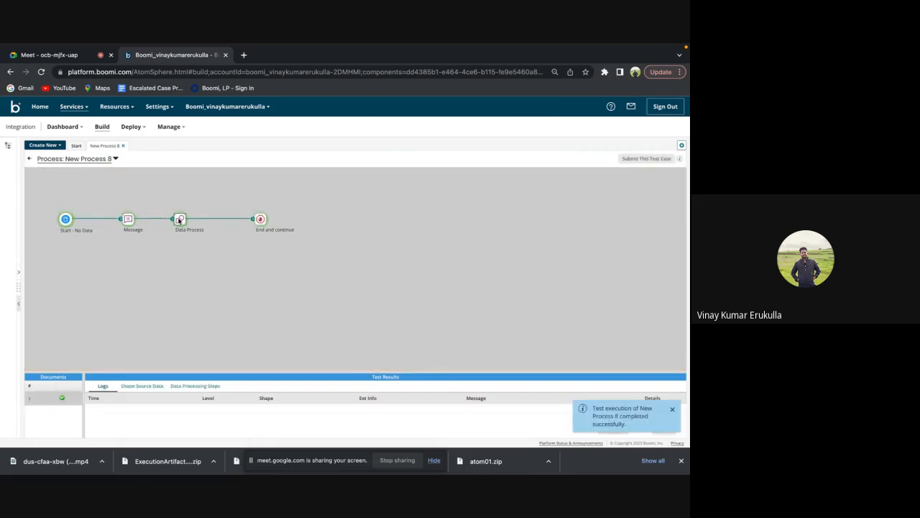
left_click(141, 385)
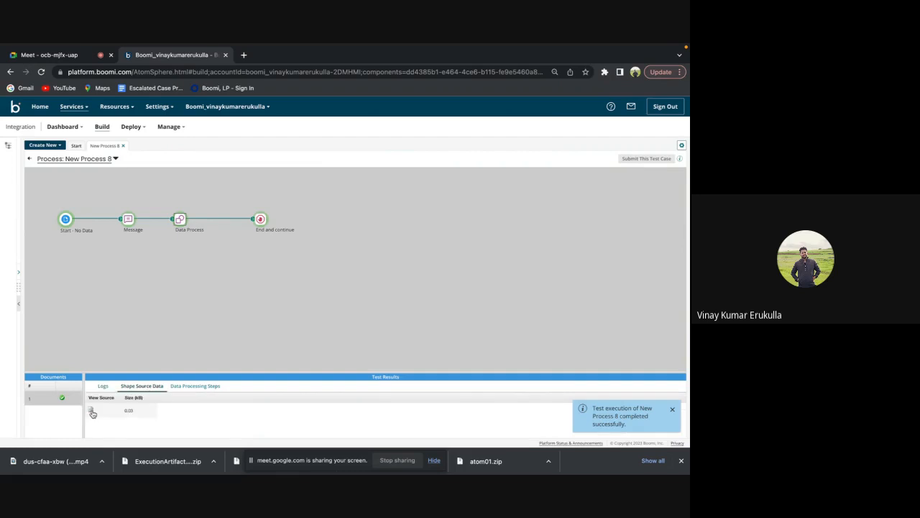
left_click(92, 411)
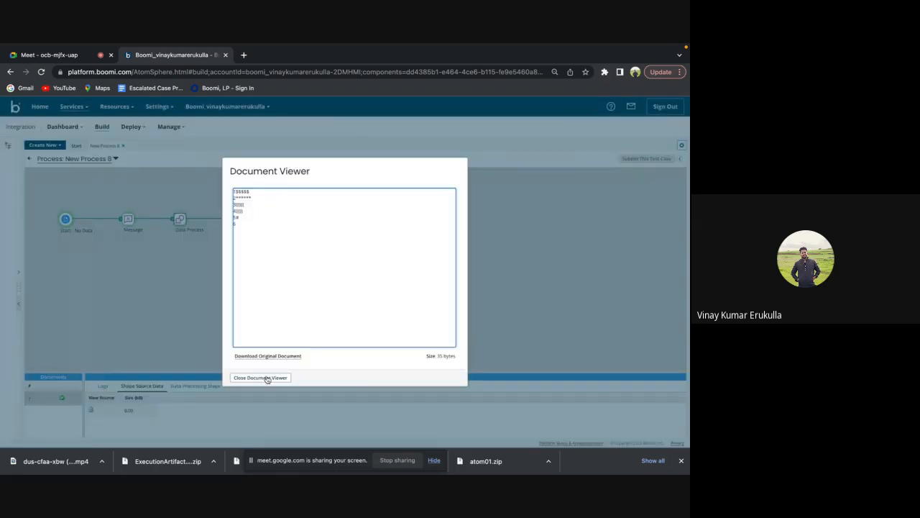
View the zipped binary document reaching the end shape, then close the viewer.
left_click(260, 376)
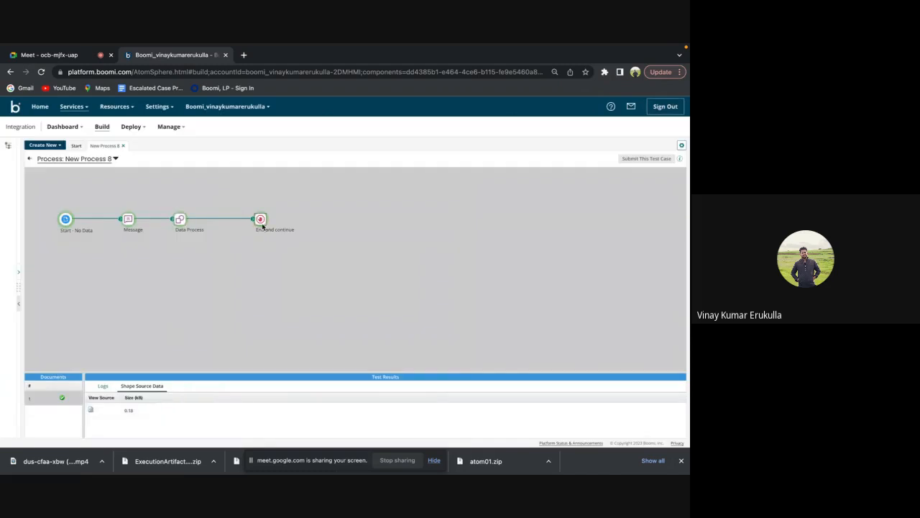
left_click(90, 408)
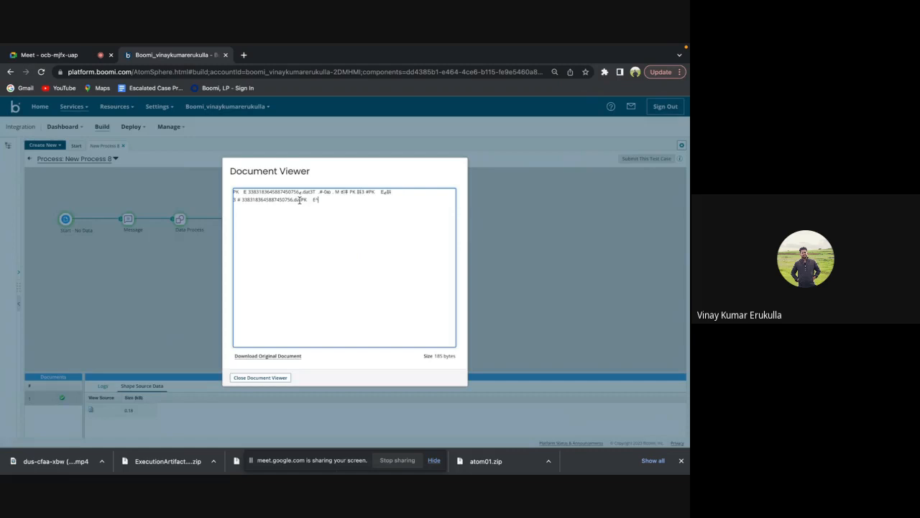
left_click(258, 376)
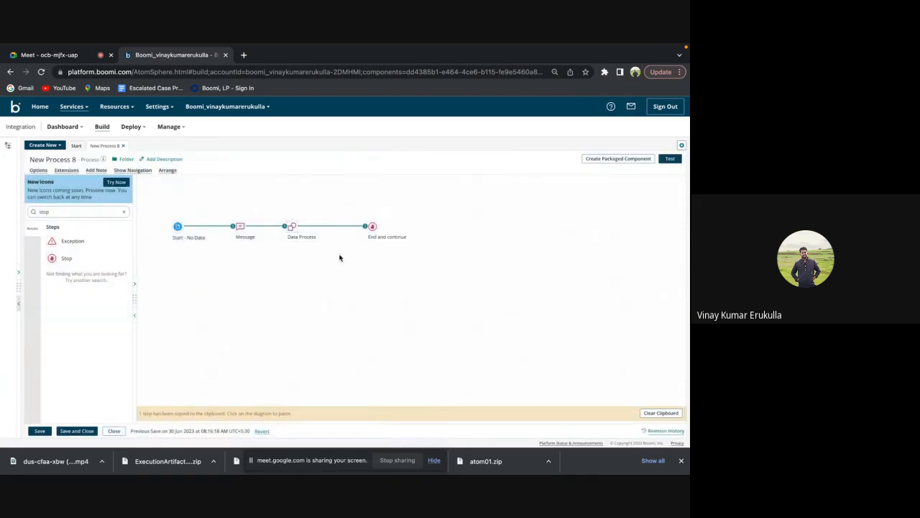
Paste the copied Data Process shape and set its processing step to Unzip.
left_click(302, 225)
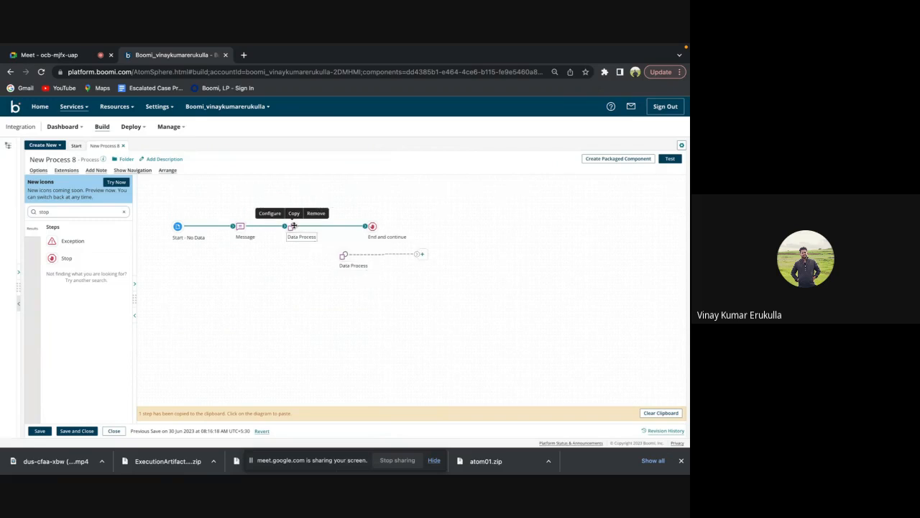
left_click(271, 212)
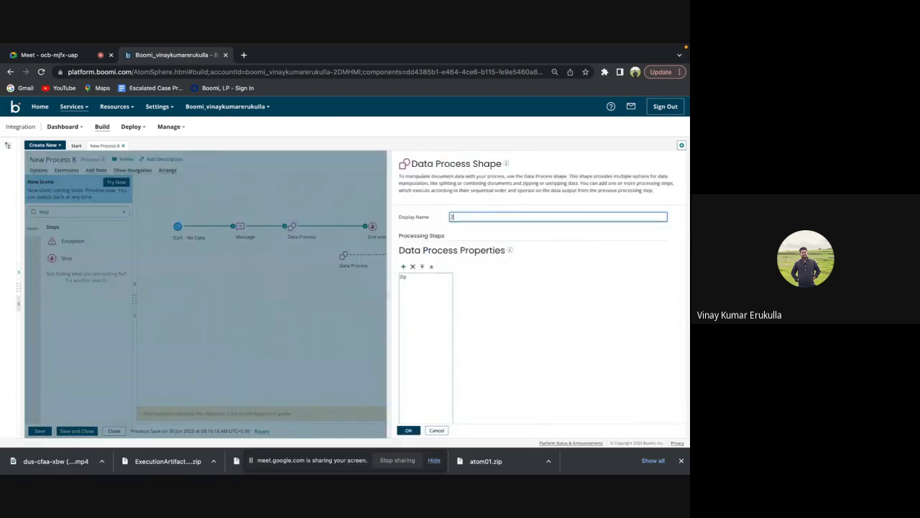
type("Zip")
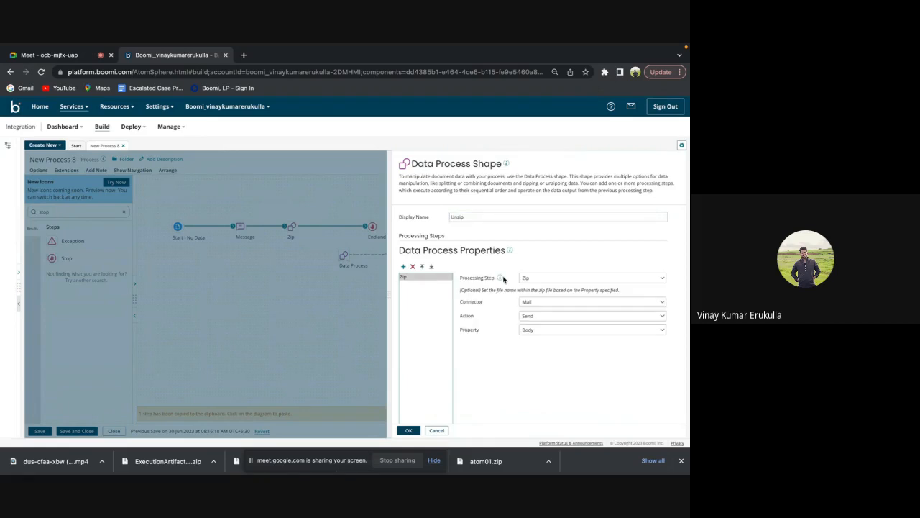
left_click(593, 277)
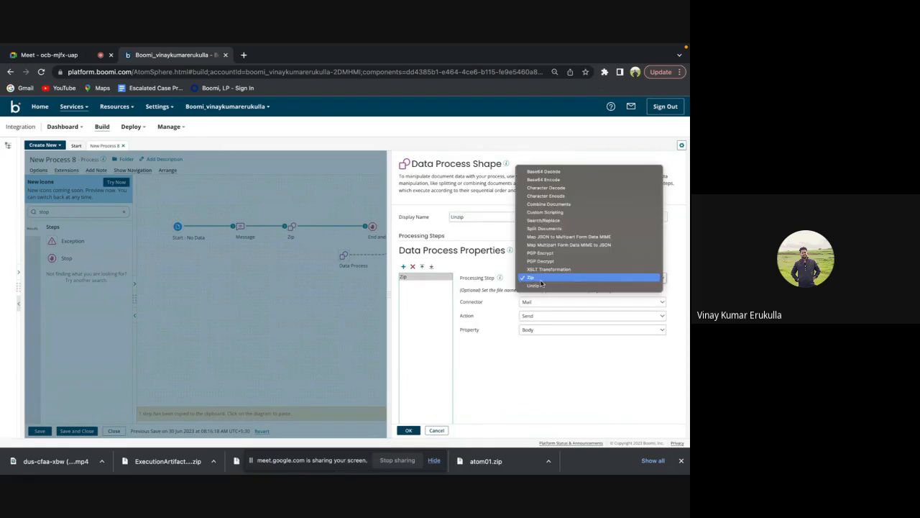
left_click(534, 285)
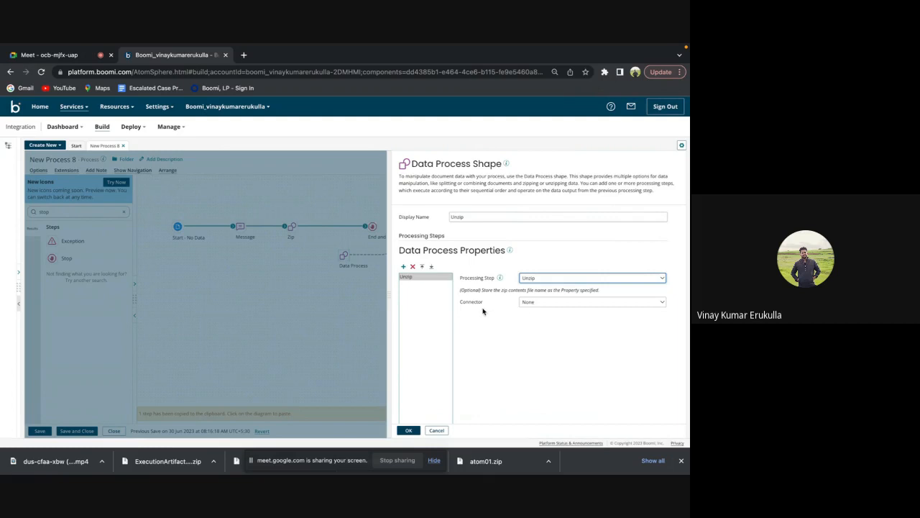
Base the Unzip step on the Mail connector, keeping its default property.
left_click(592, 302)
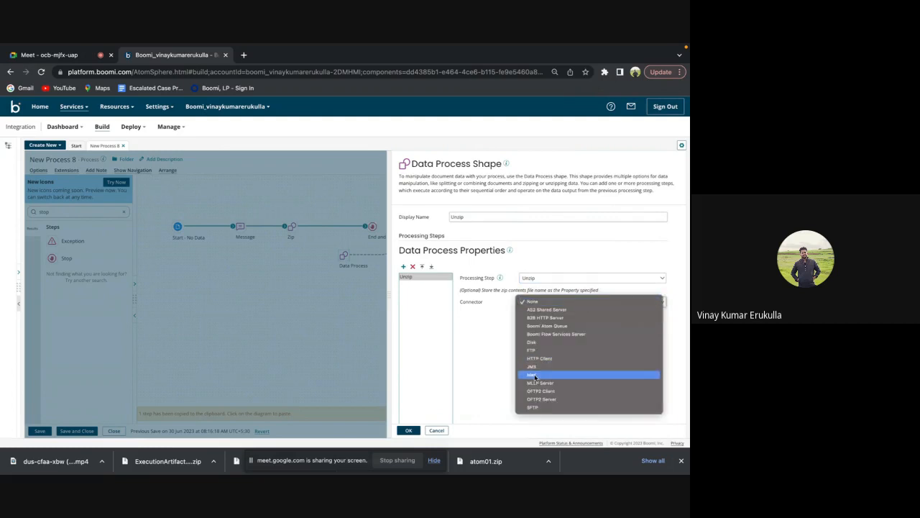
left_click(532, 373)
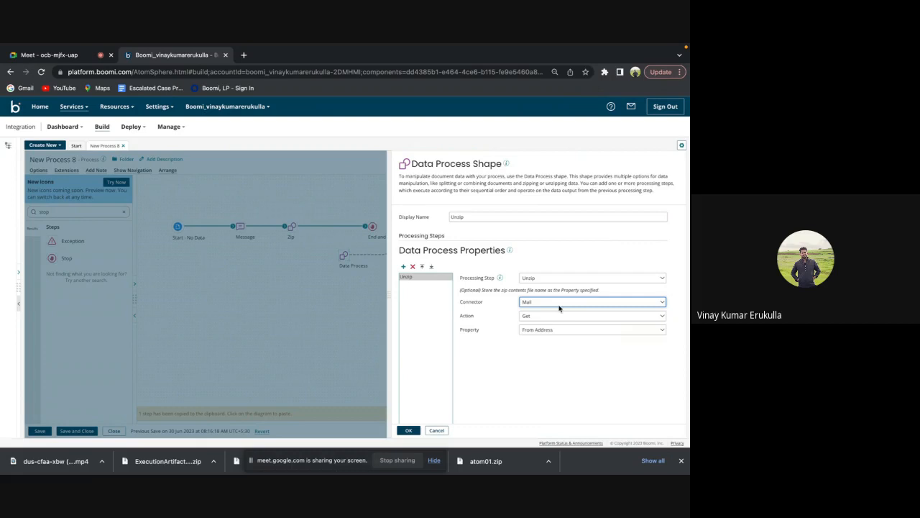
mouse_move(543, 316)
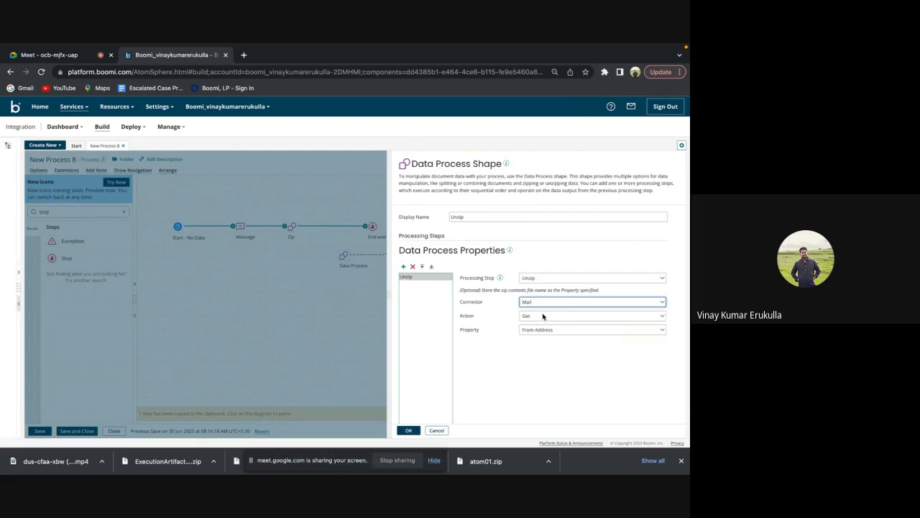
left_click(592, 329)
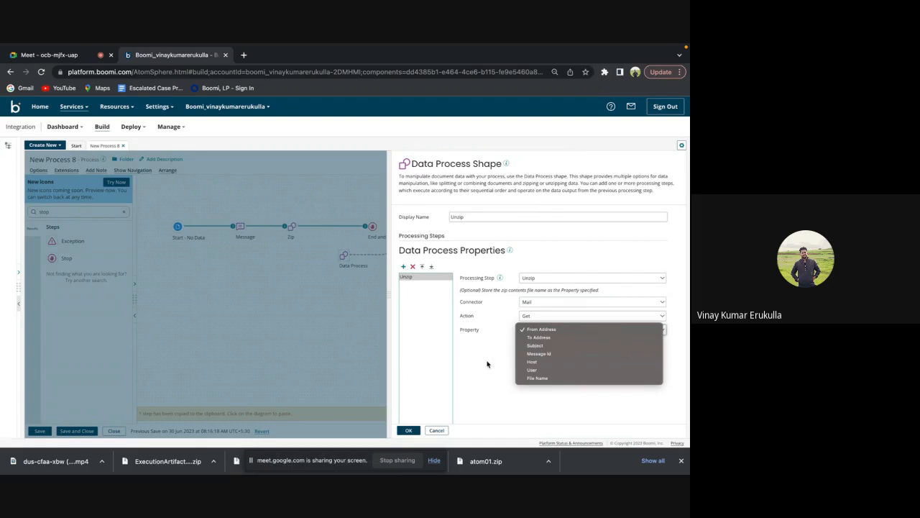
left_click(540, 327)
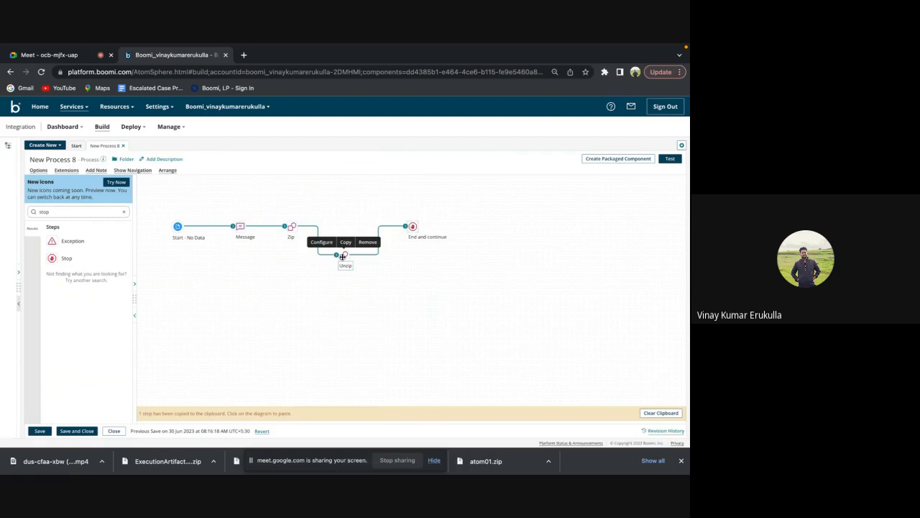
Confirm the Unzip shape settings and launch a new test run on the chosen atom.
left_click(322, 241)
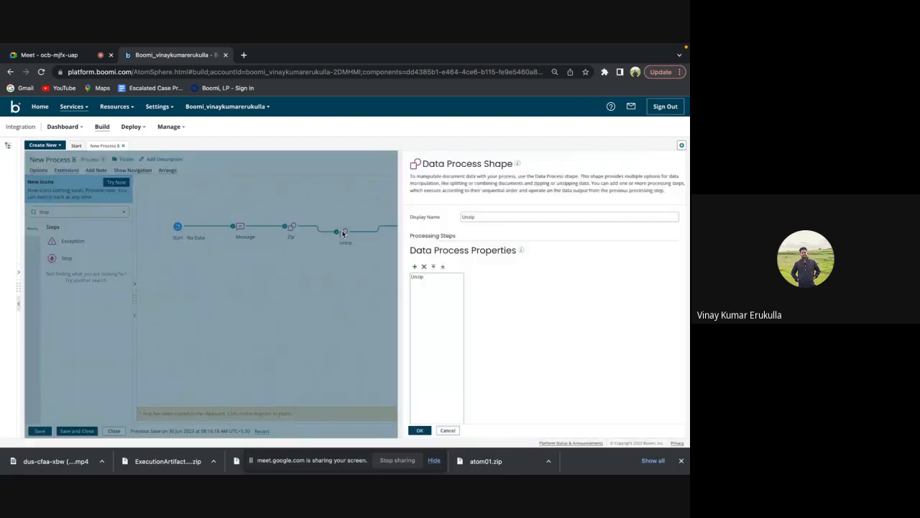
left_click(417, 276)
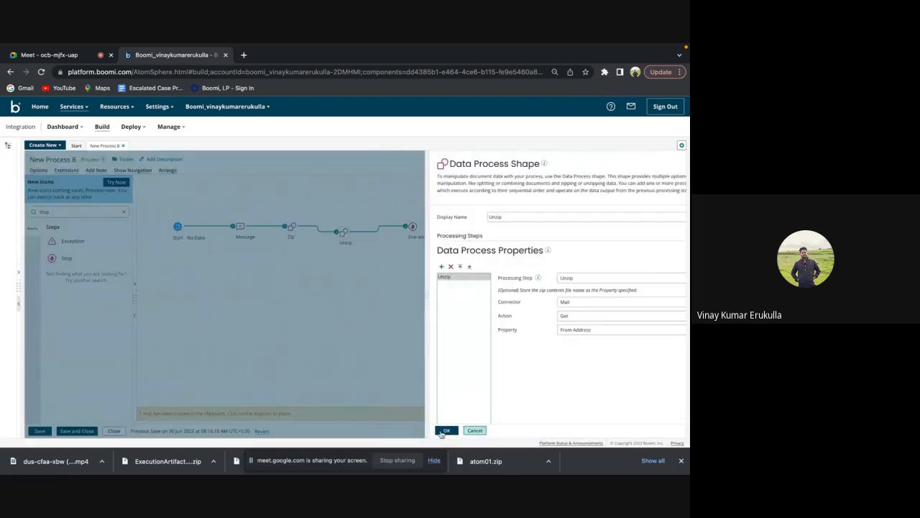
left_click(445, 430)
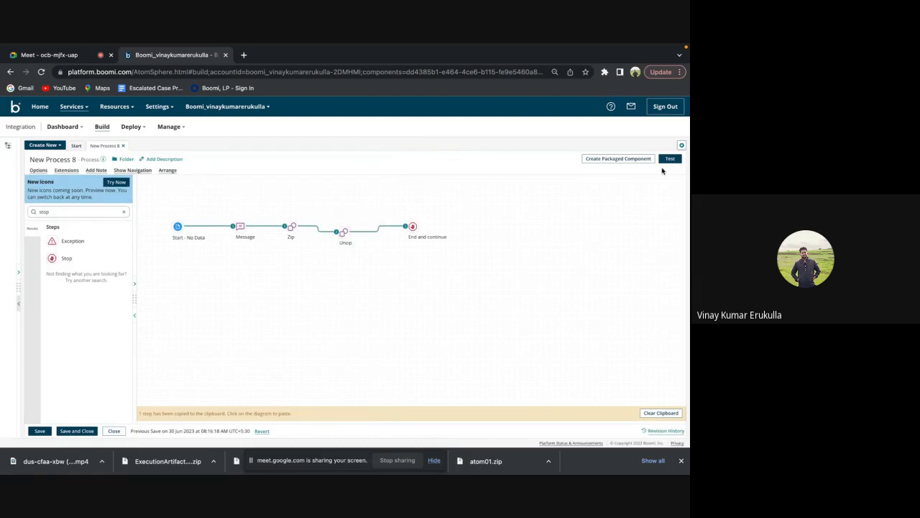
left_click(670, 158)
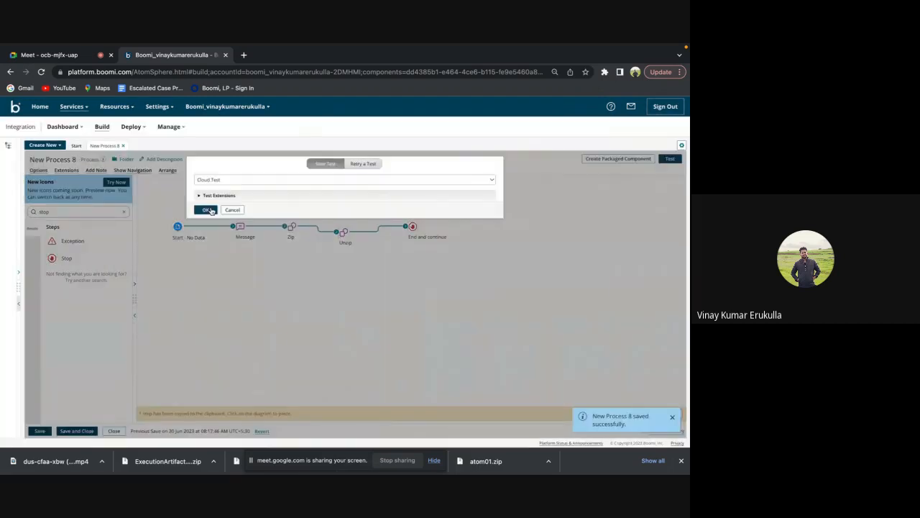
left_click(207, 210)
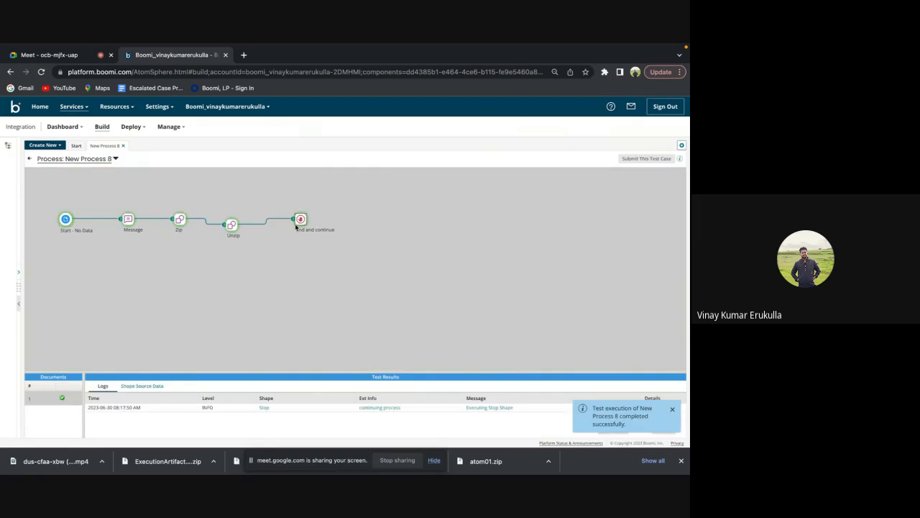
View the readable message document reaching the end shape after unzipping.
left_click(141, 386)
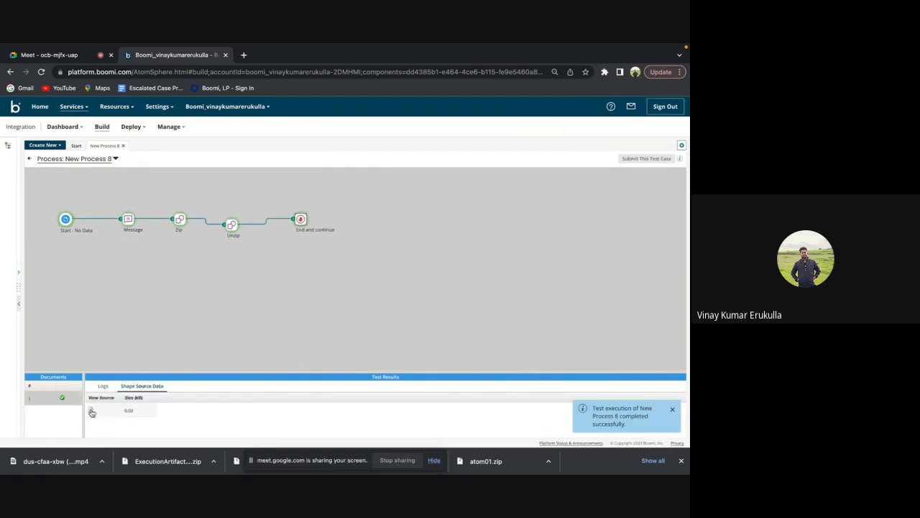
left_click(92, 409)
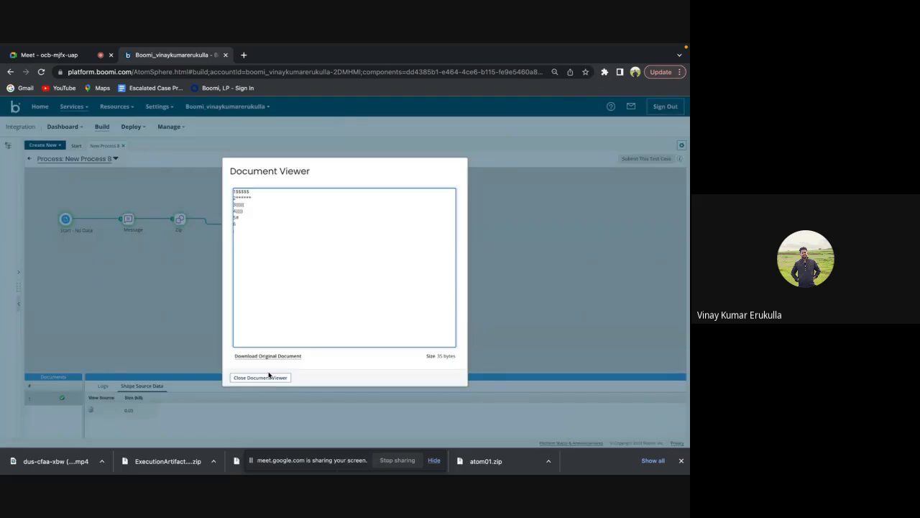
left_click(259, 377)
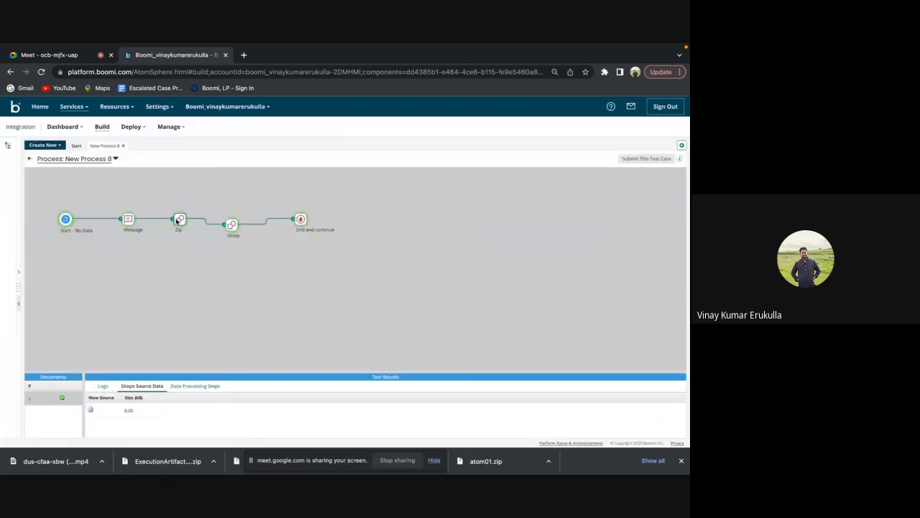
View the compressed document at the inner Zip/Unzip shapes, then close the viewer.
left_click(91, 409)
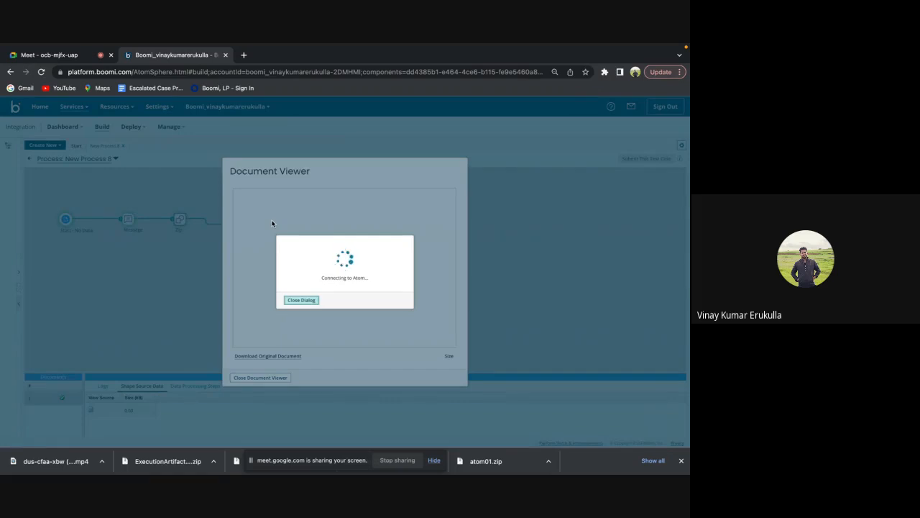
left_click(259, 377)
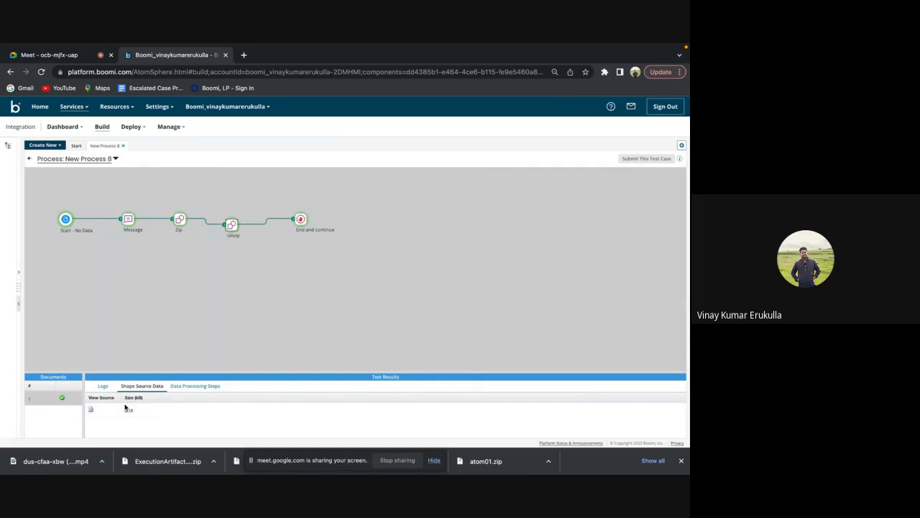
left_click(91, 408)
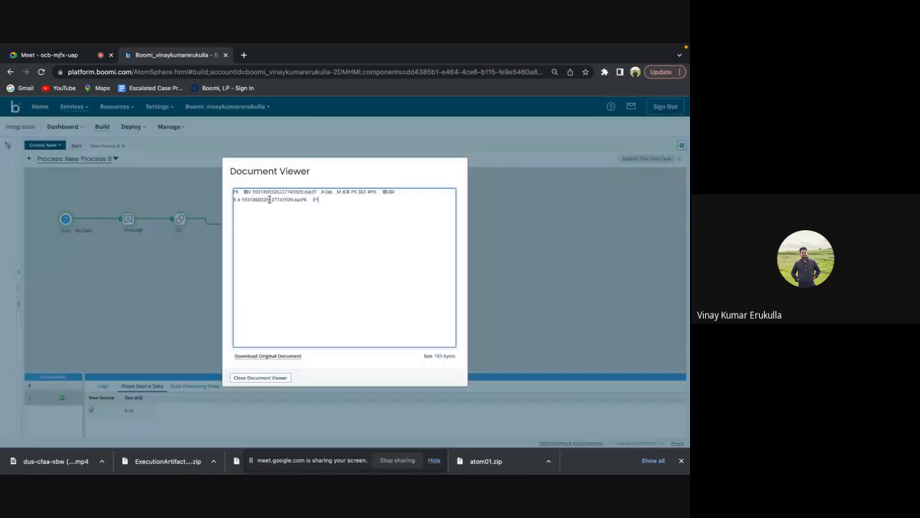
left_click(260, 377)
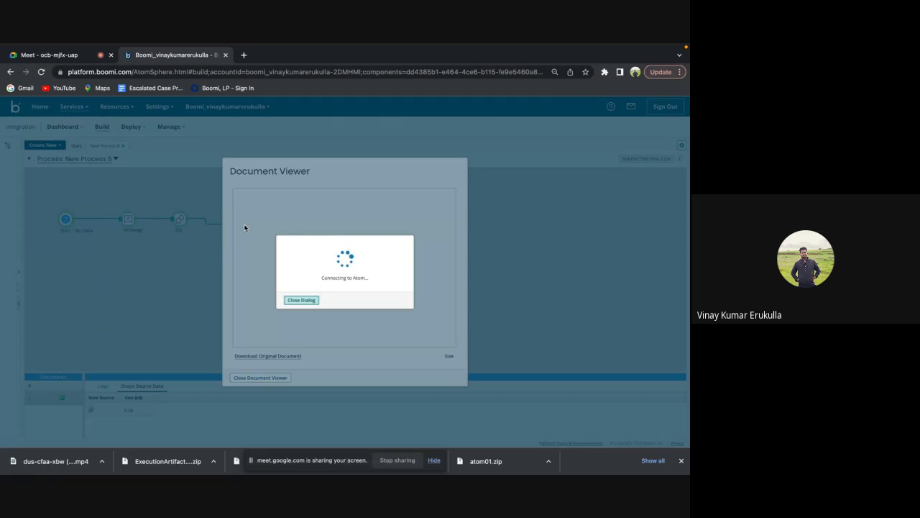
left_click(260, 377)
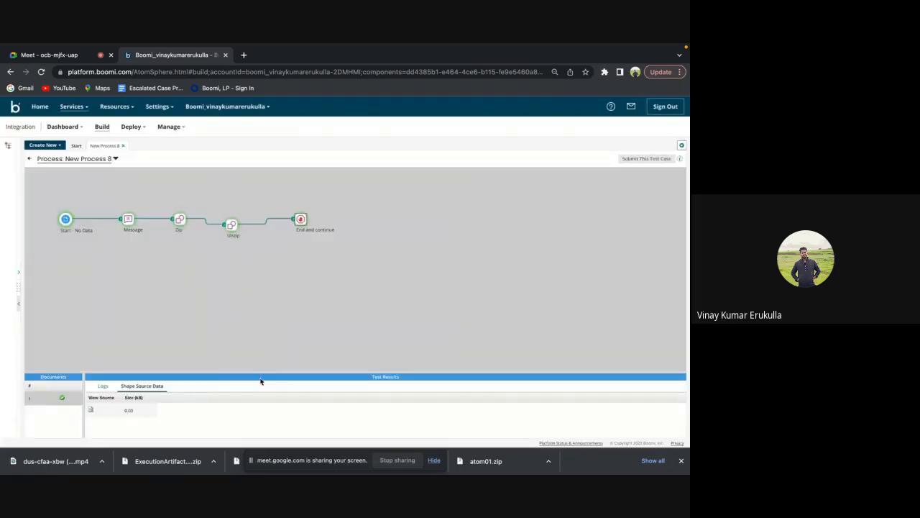